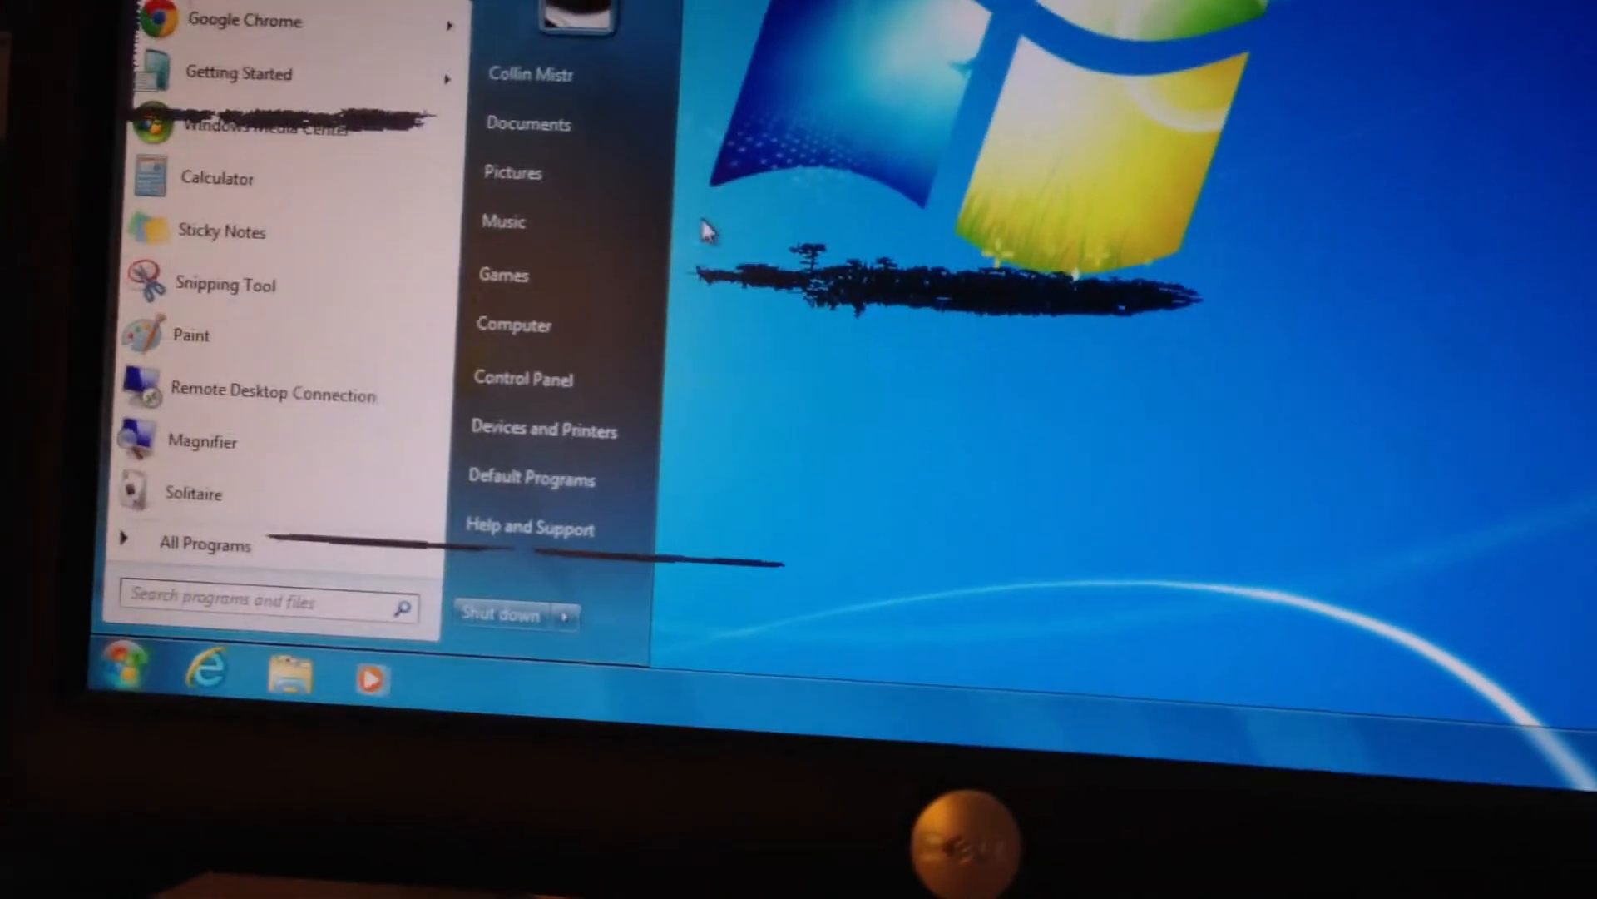
- Right-click Computer in the Start menu to show its context menu
right_click(514, 323)
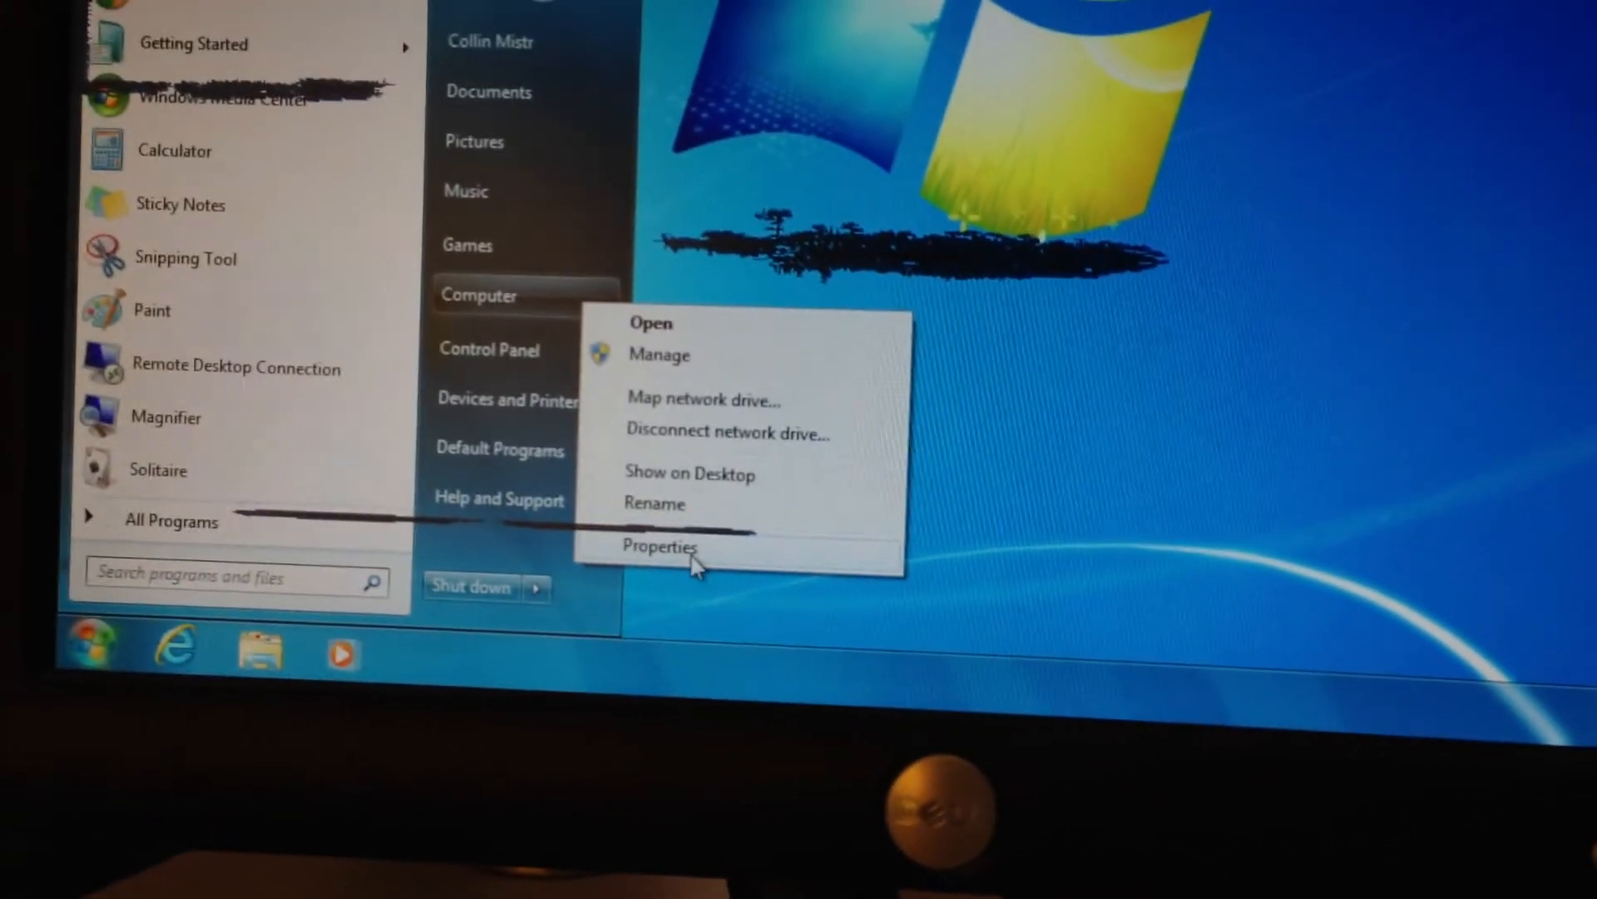
- Open Computer Properties, then the Windows Experience Index link beside the 3.3 rating
left_click(663, 545)
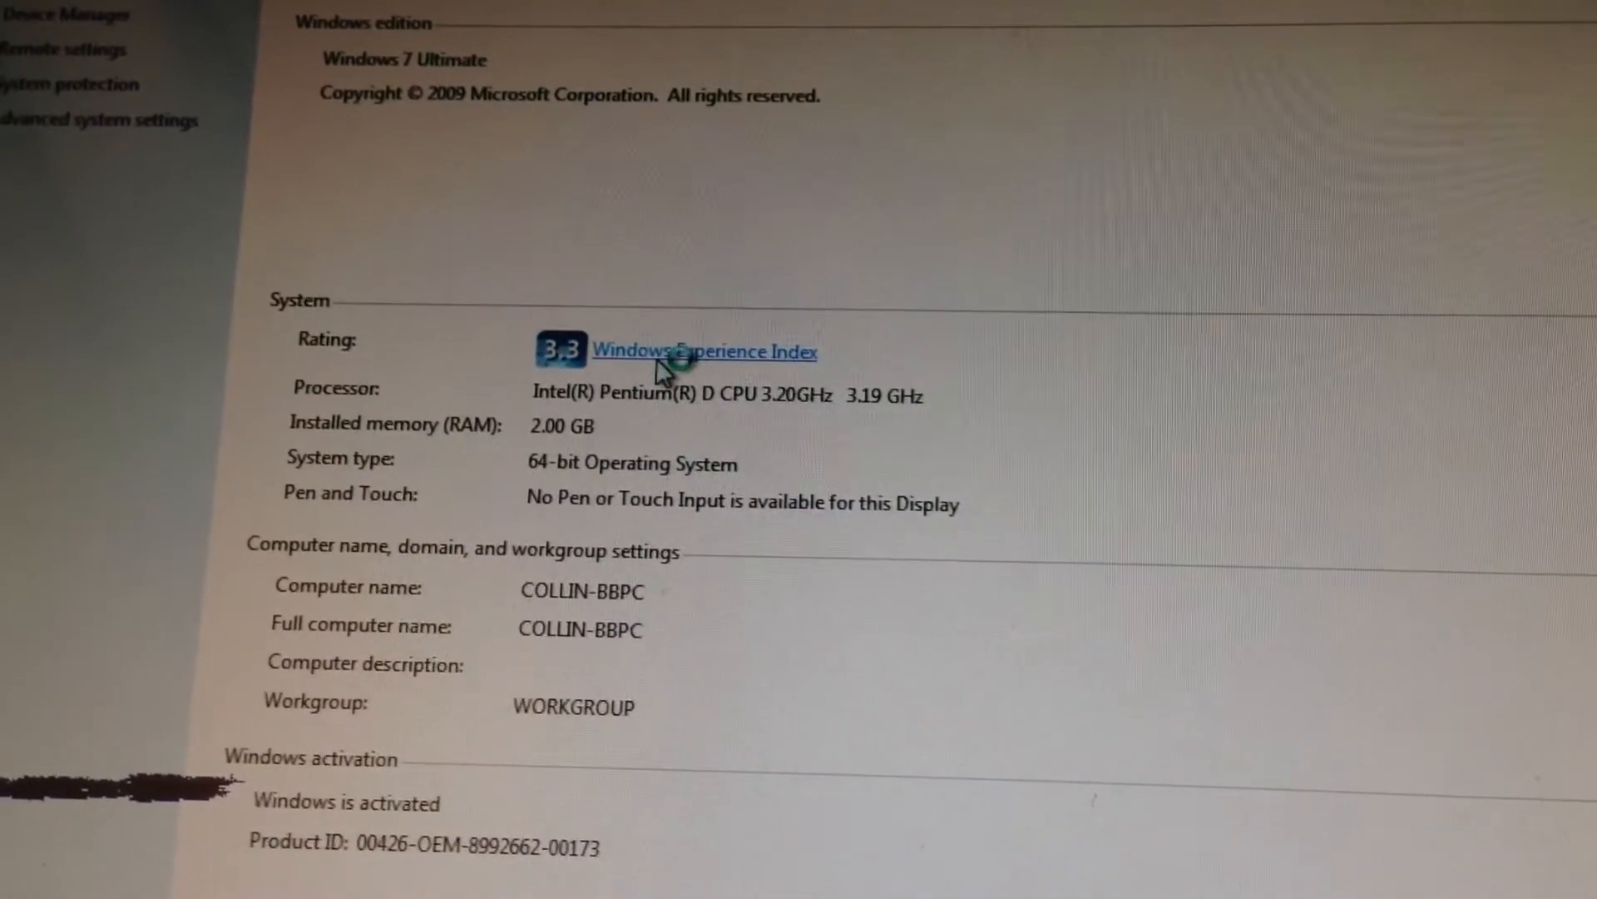
left_click(704, 352)
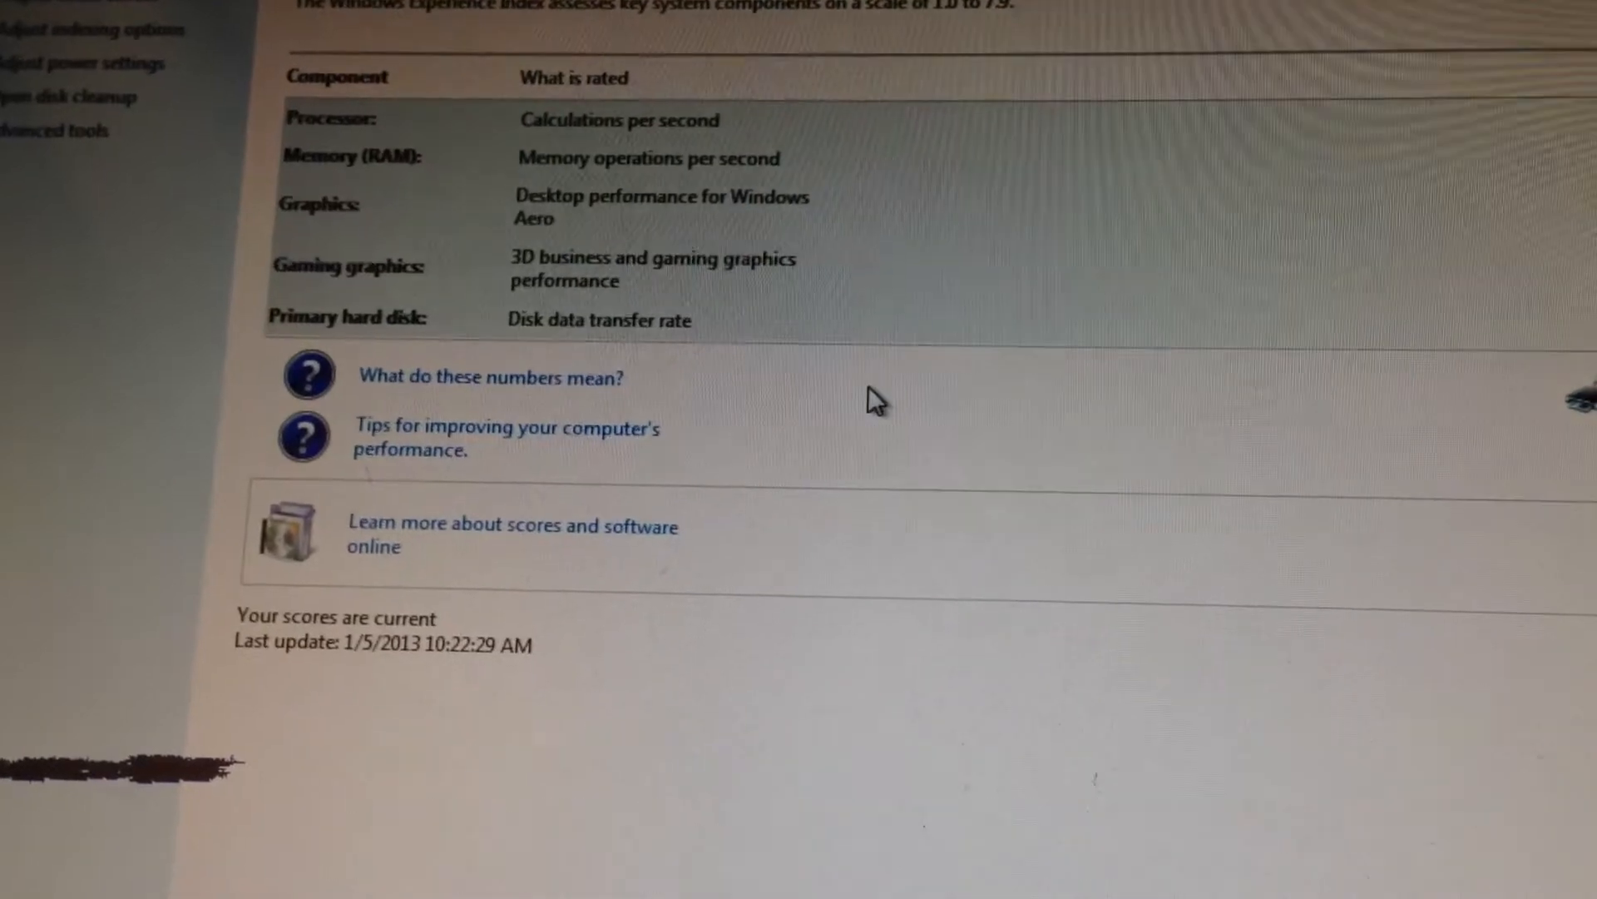